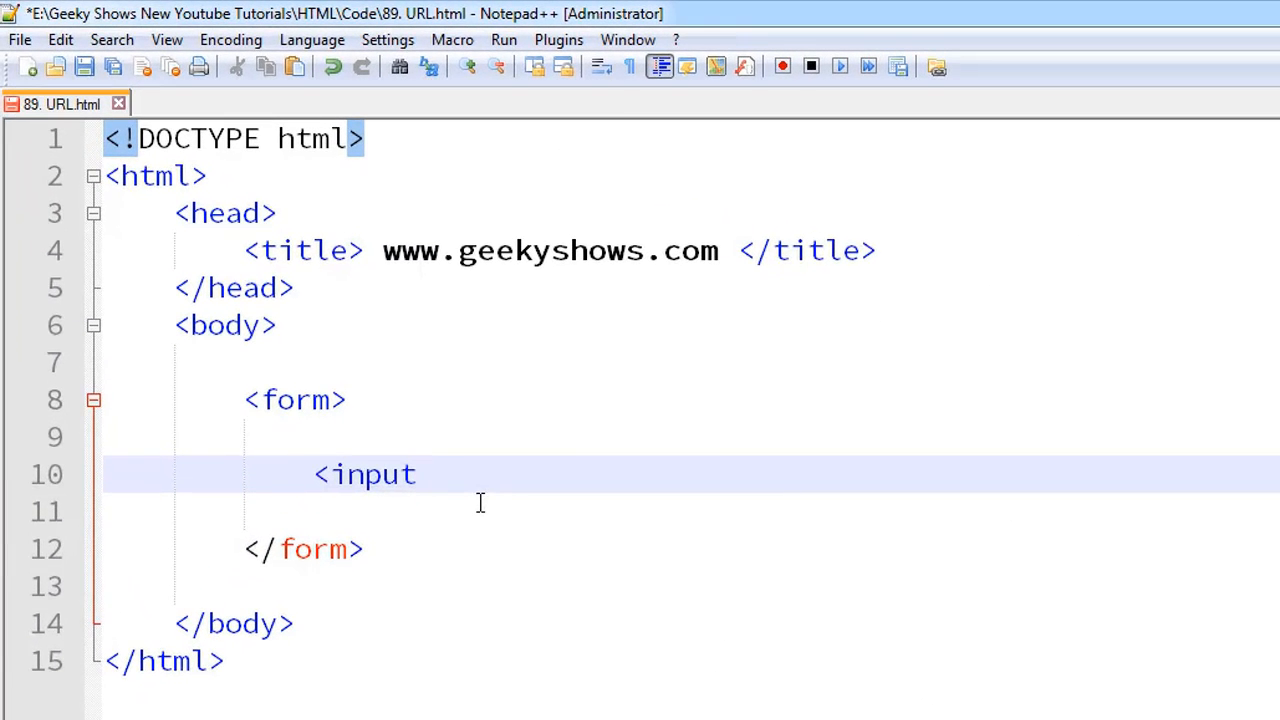
Complete the tag as <input type="url"> and set the insertion point before it
{"action": "type", "text": "ty"}
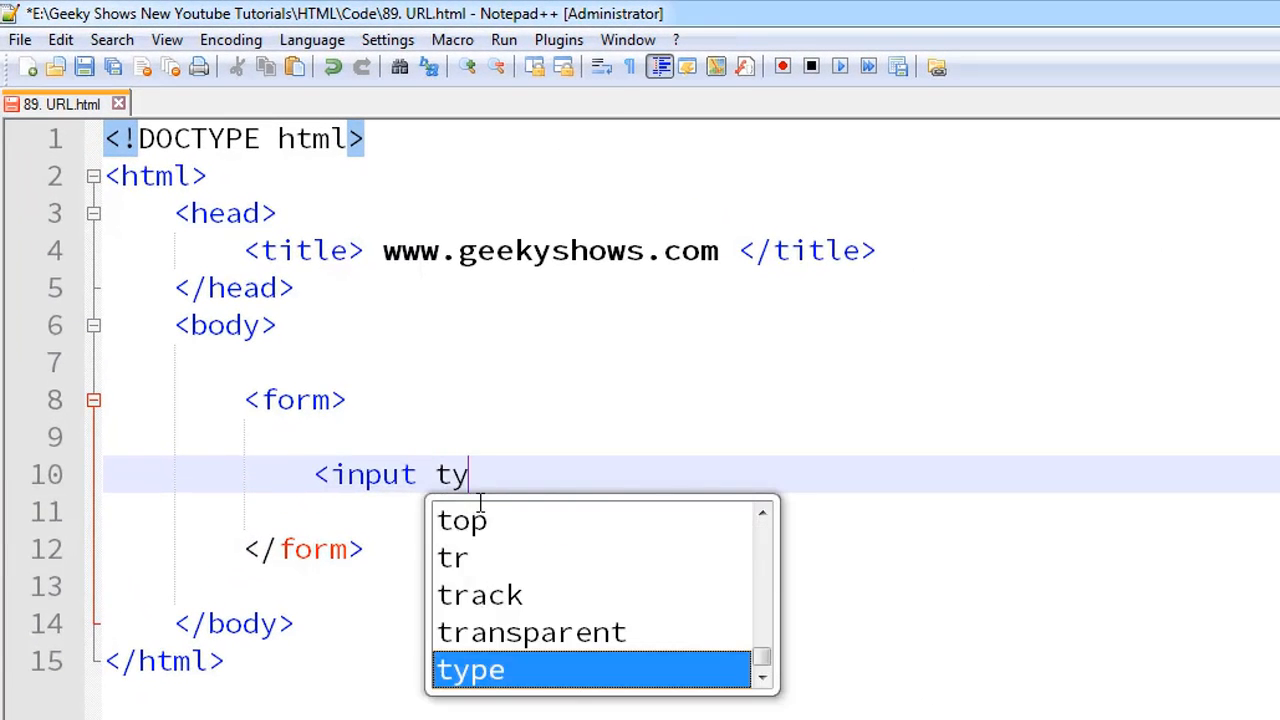
{"action": "type", "text": "pe="}
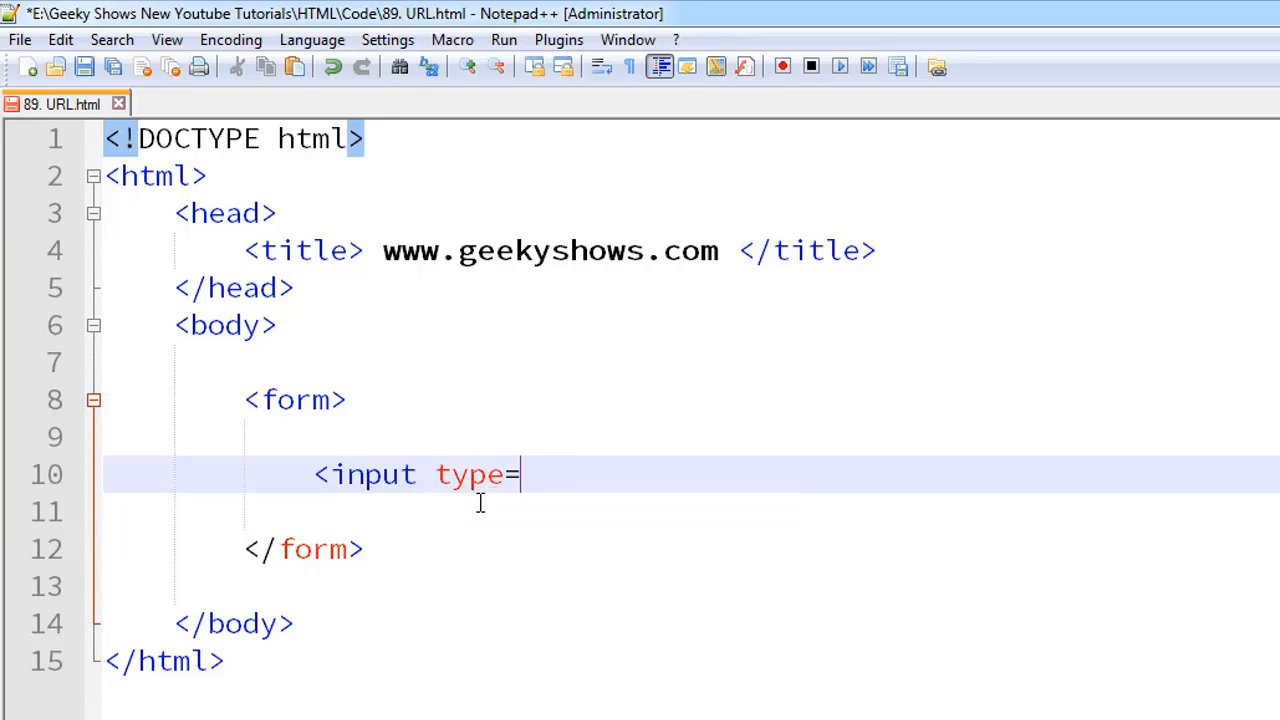
{"action": "type", "text": "\"url\""}
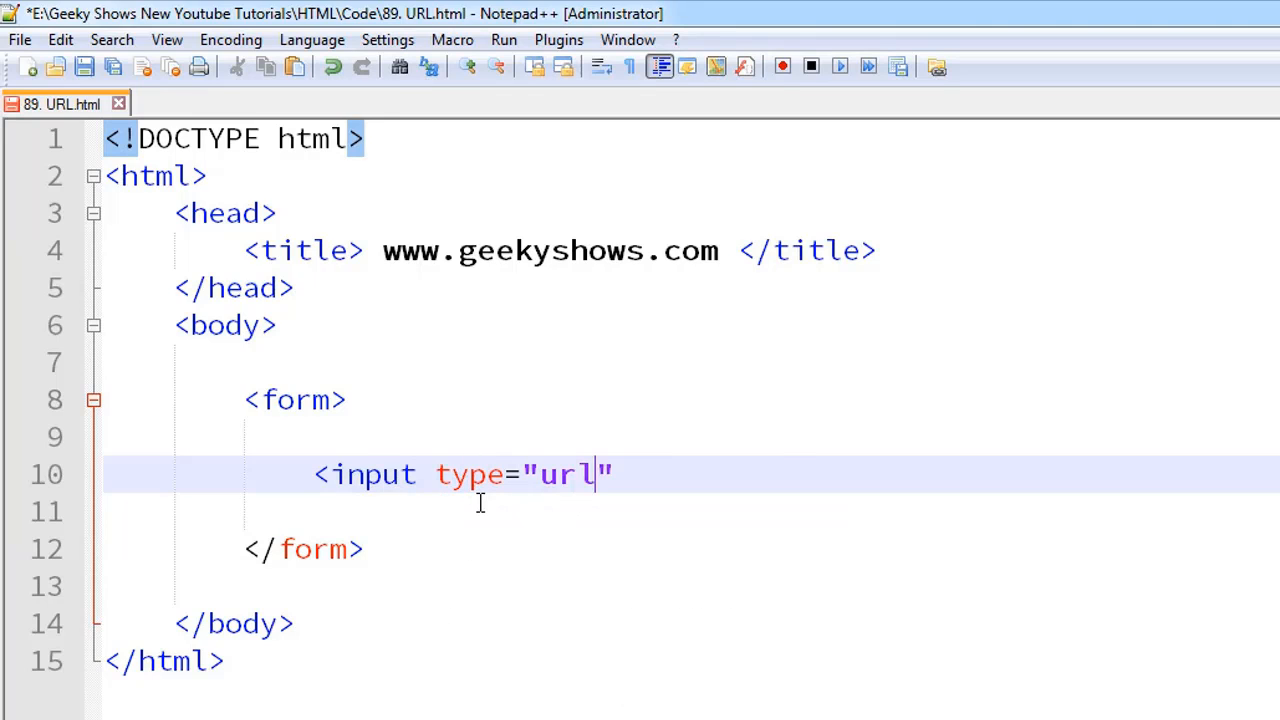
{"action": "type", "text": ">"}
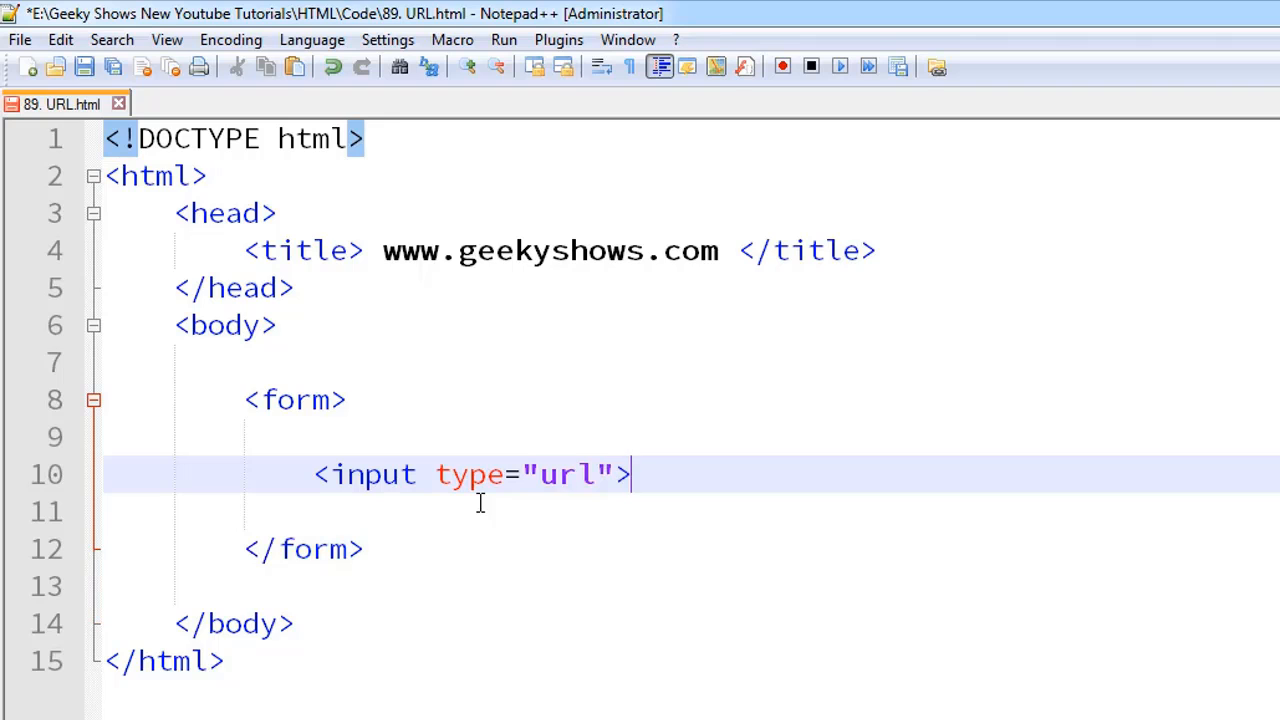
{"action": "left_click", "coordinate": [504, 40]}
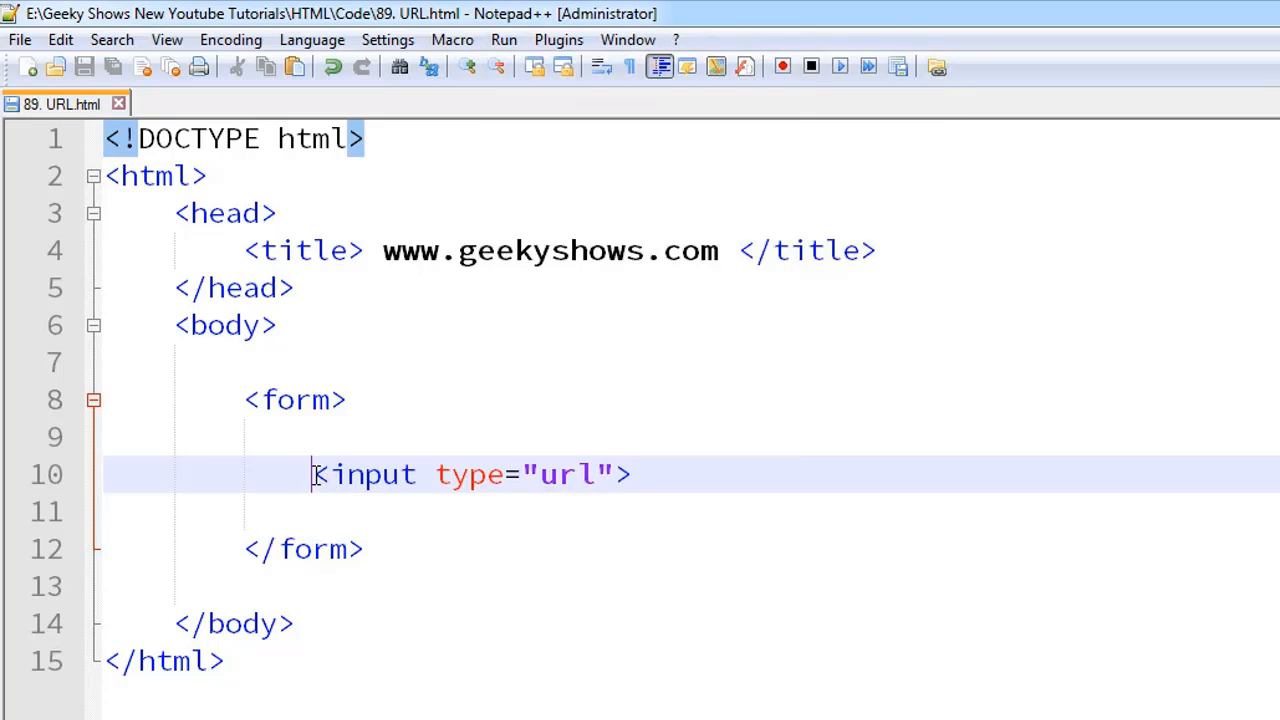
Add the label text 'Your WebSite Name' in front of the url input
{"action": "type", "text": "Your Web"}
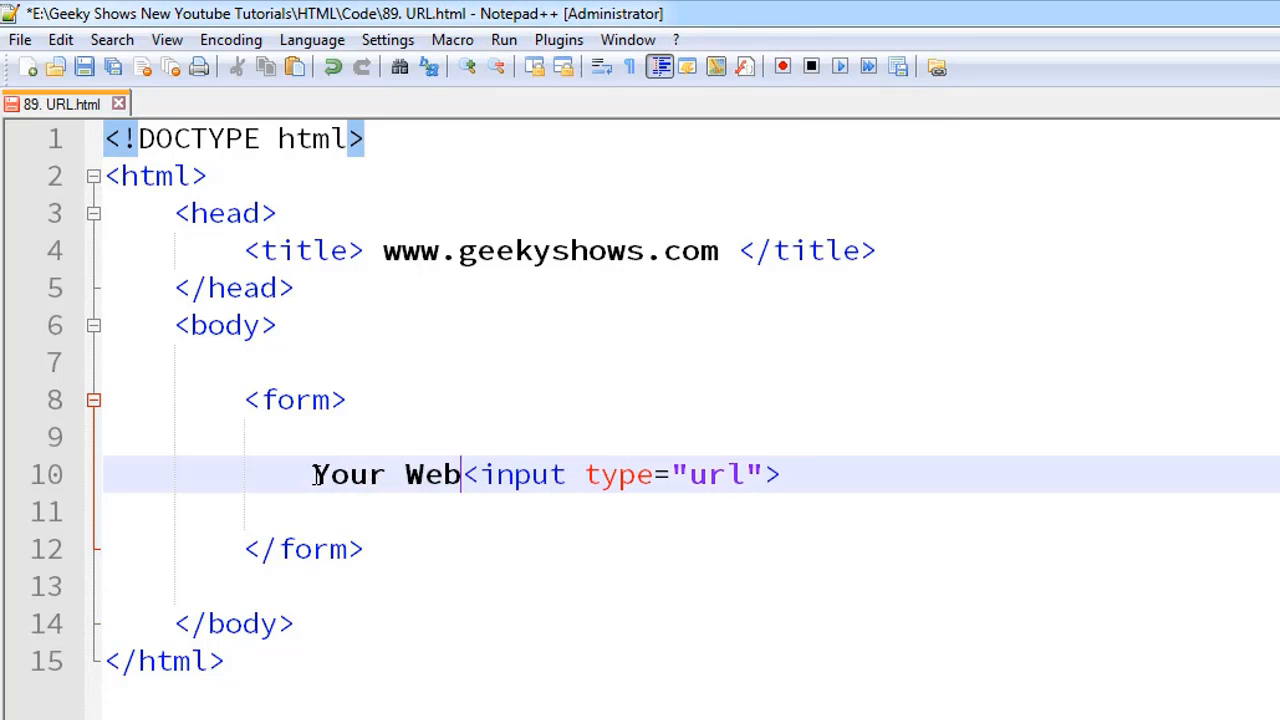
{"action": "type", "text": "S"}
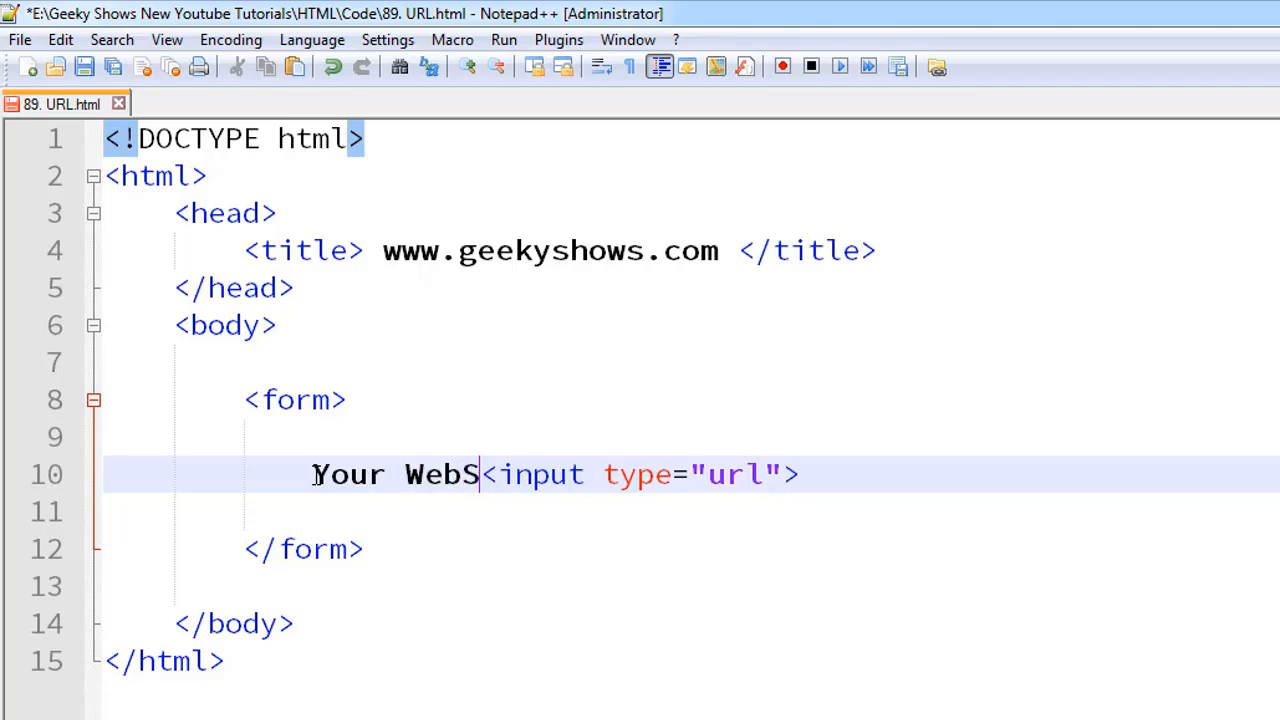
{"action": "type", "text": "ite Name:"}
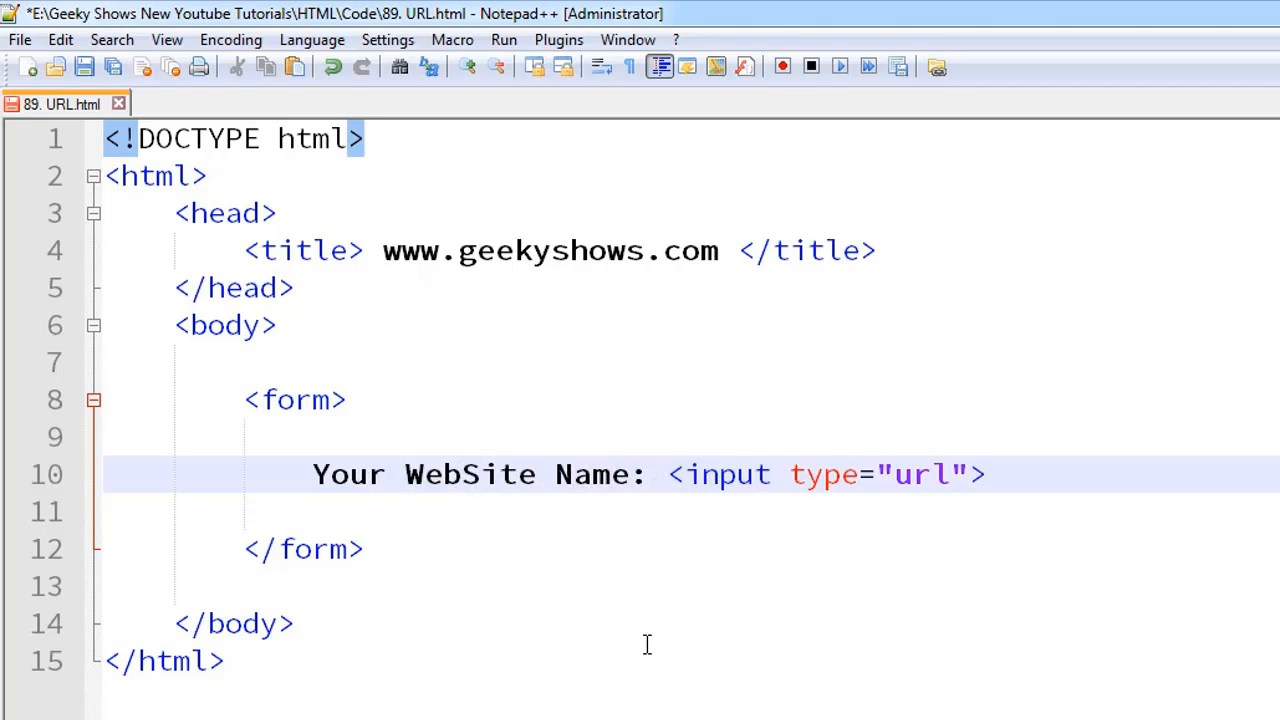
Launch the saved page in Chrome from the Run menu
{"action": "left_click", "coordinate": [504, 40]}
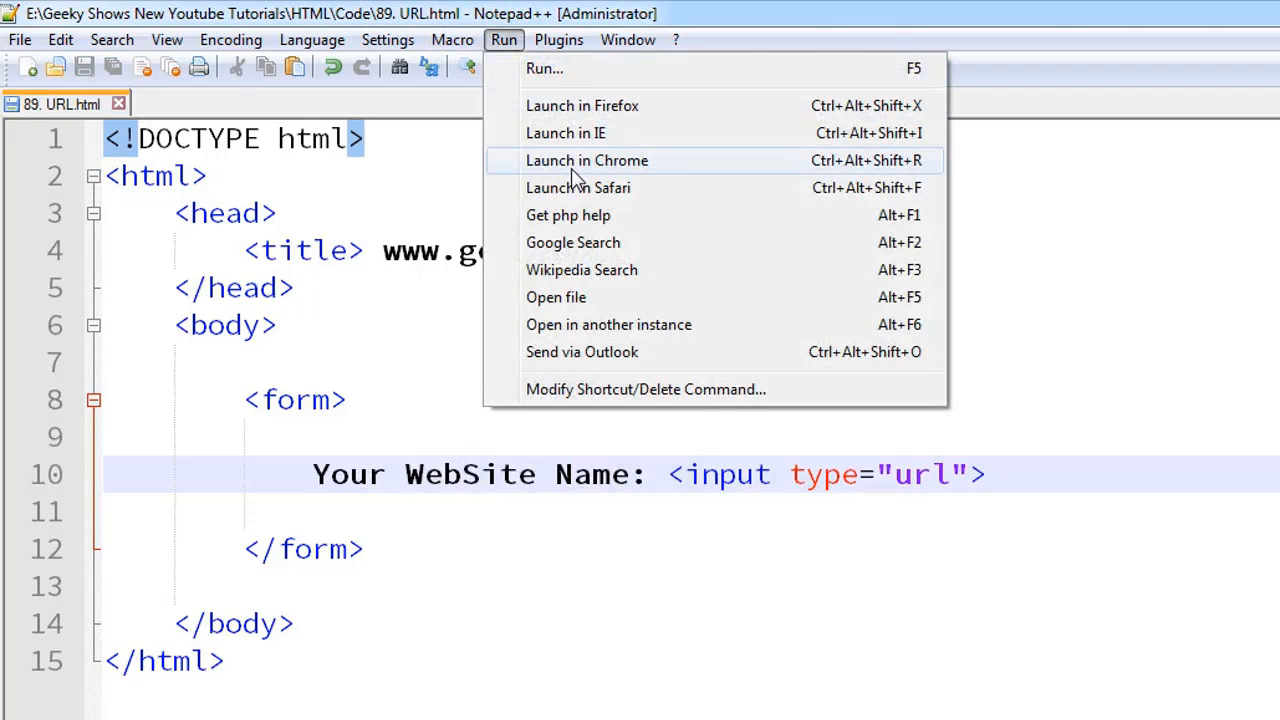
{"action": "left_click", "coordinate": [588, 160]}
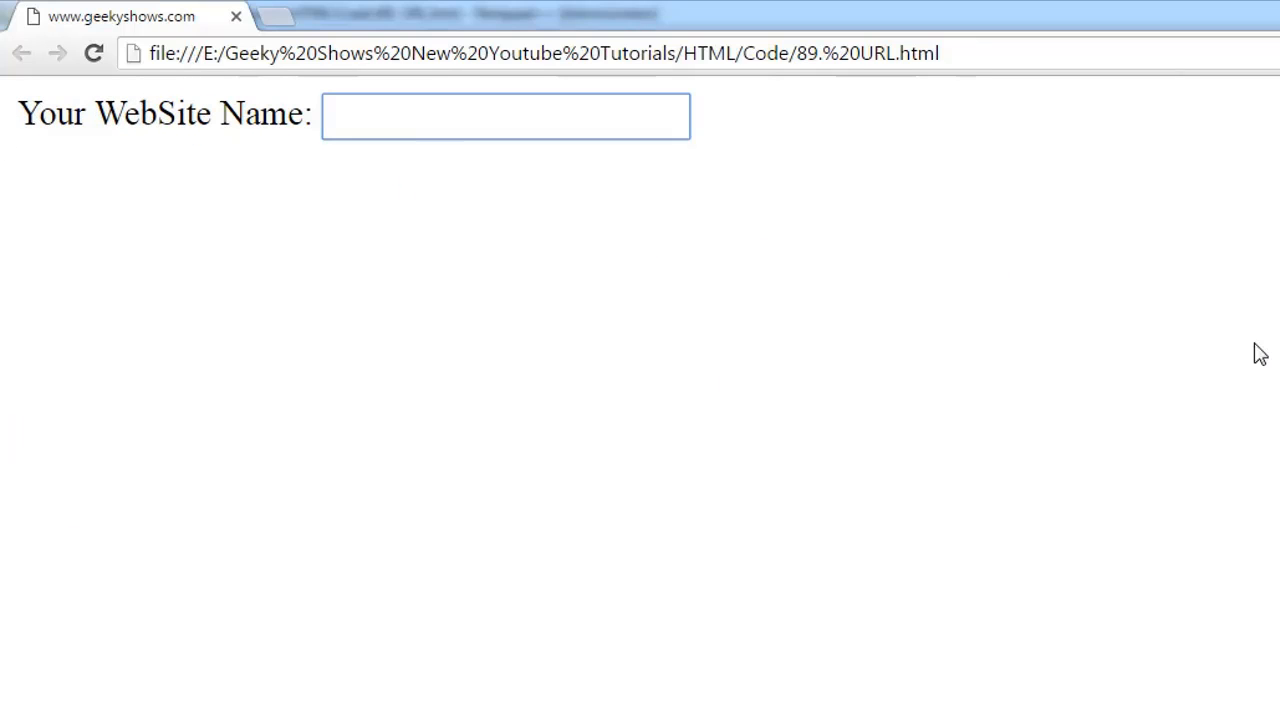
{"action": "type", "text": "www"}
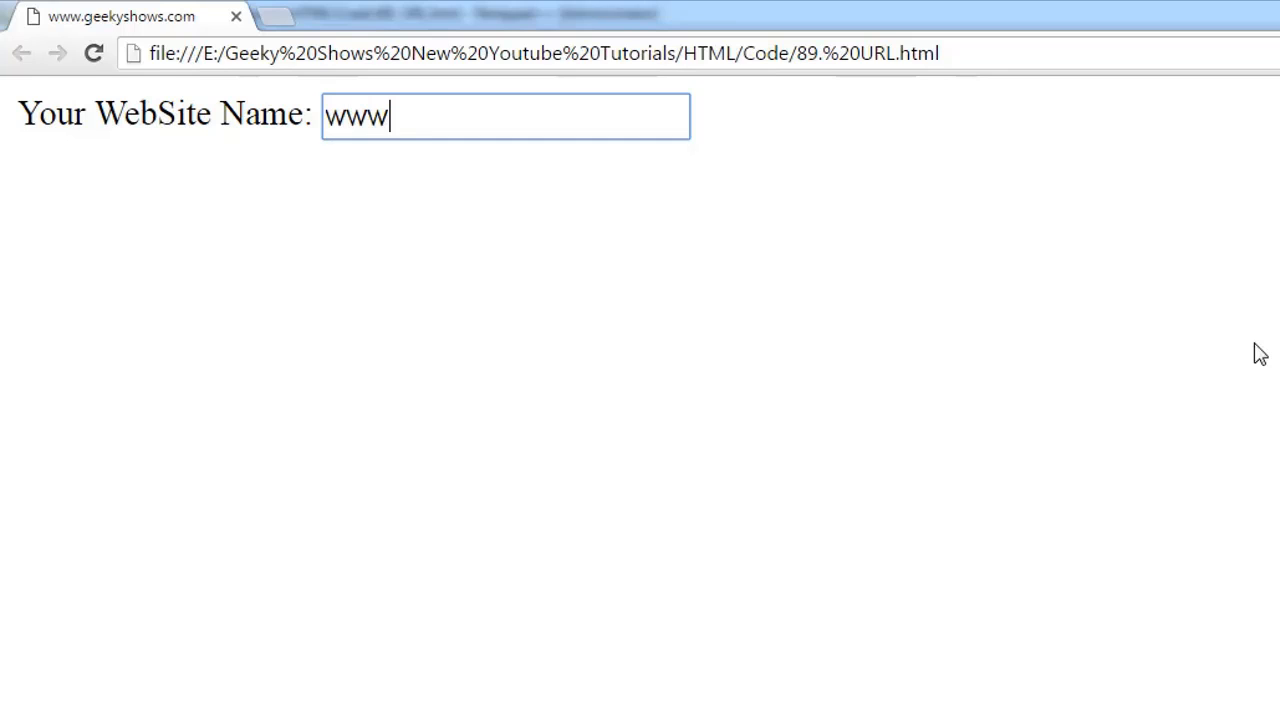
{"action": "type", "text": ".geeks"}
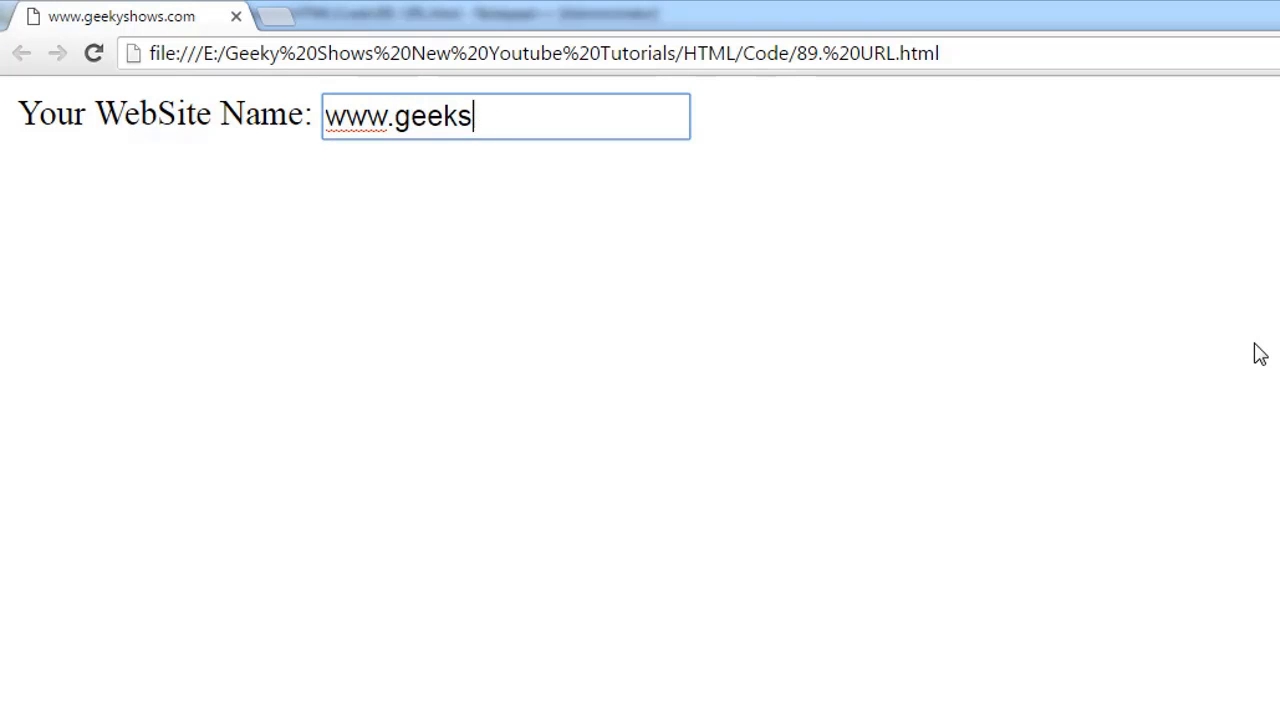
{"action": "type", "text": "yhows.com"}
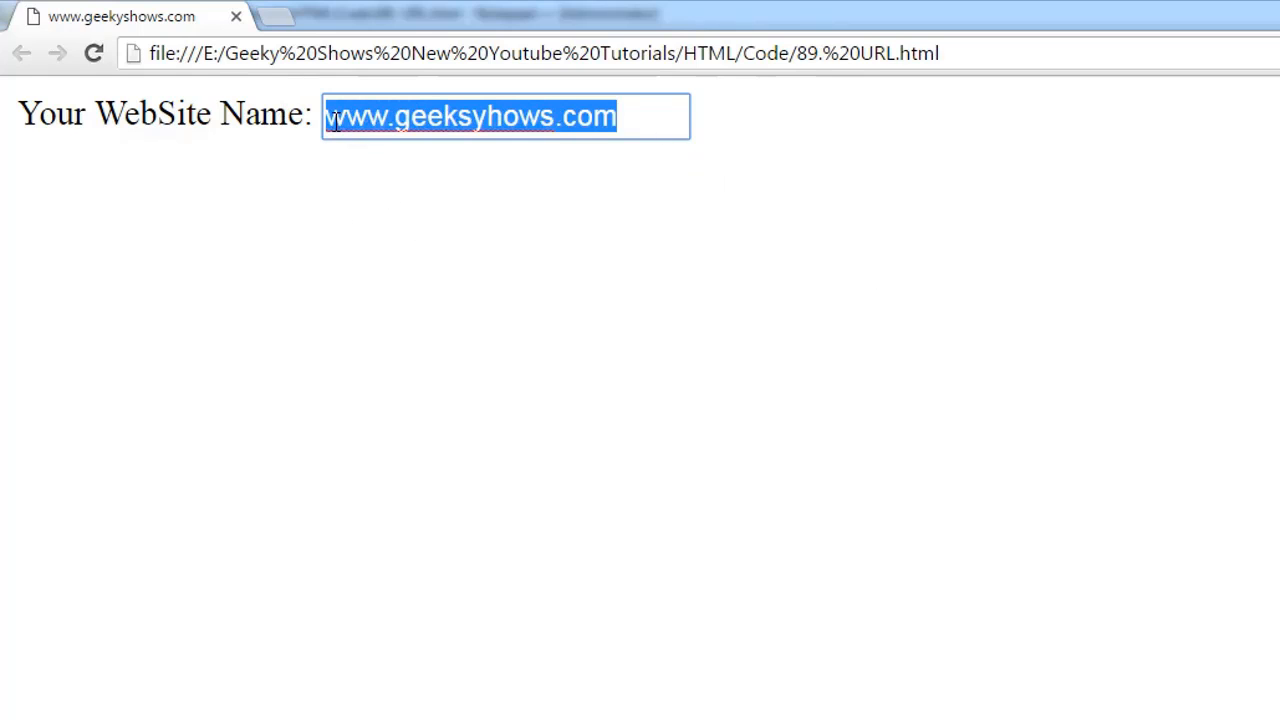
{"action": "type", "text": "http"}
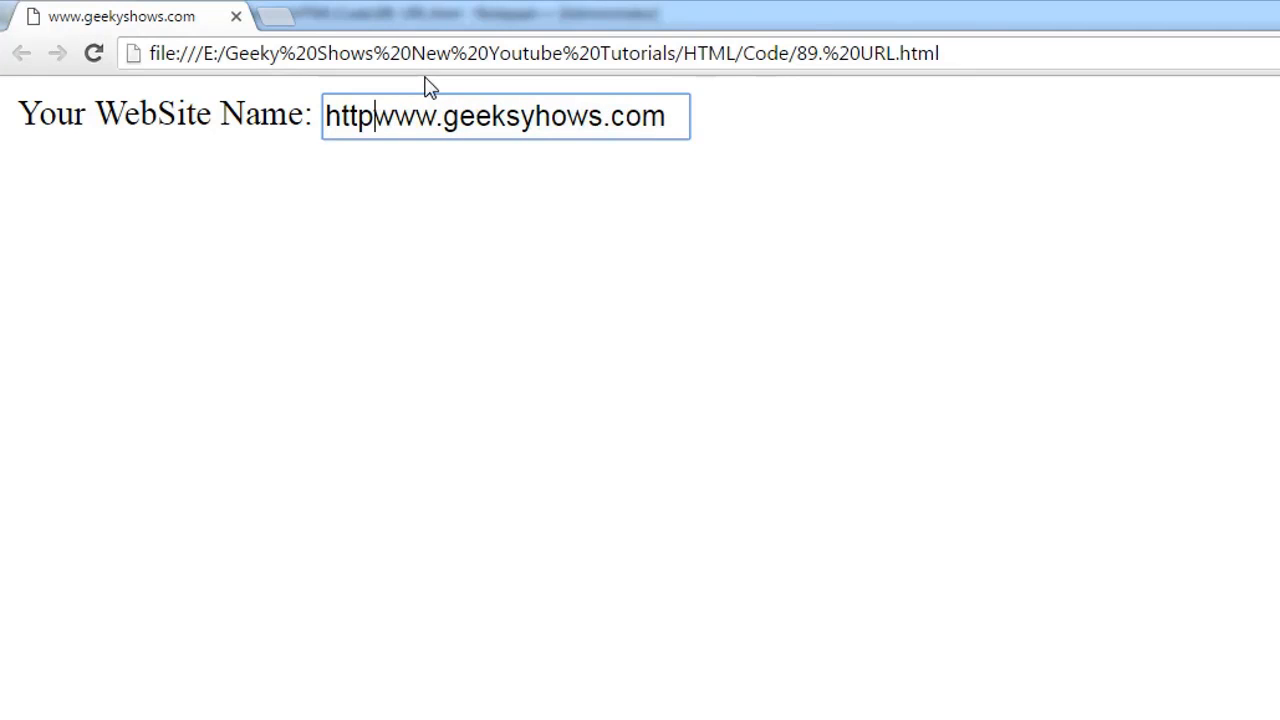
{"action": "type", "text": "://"}
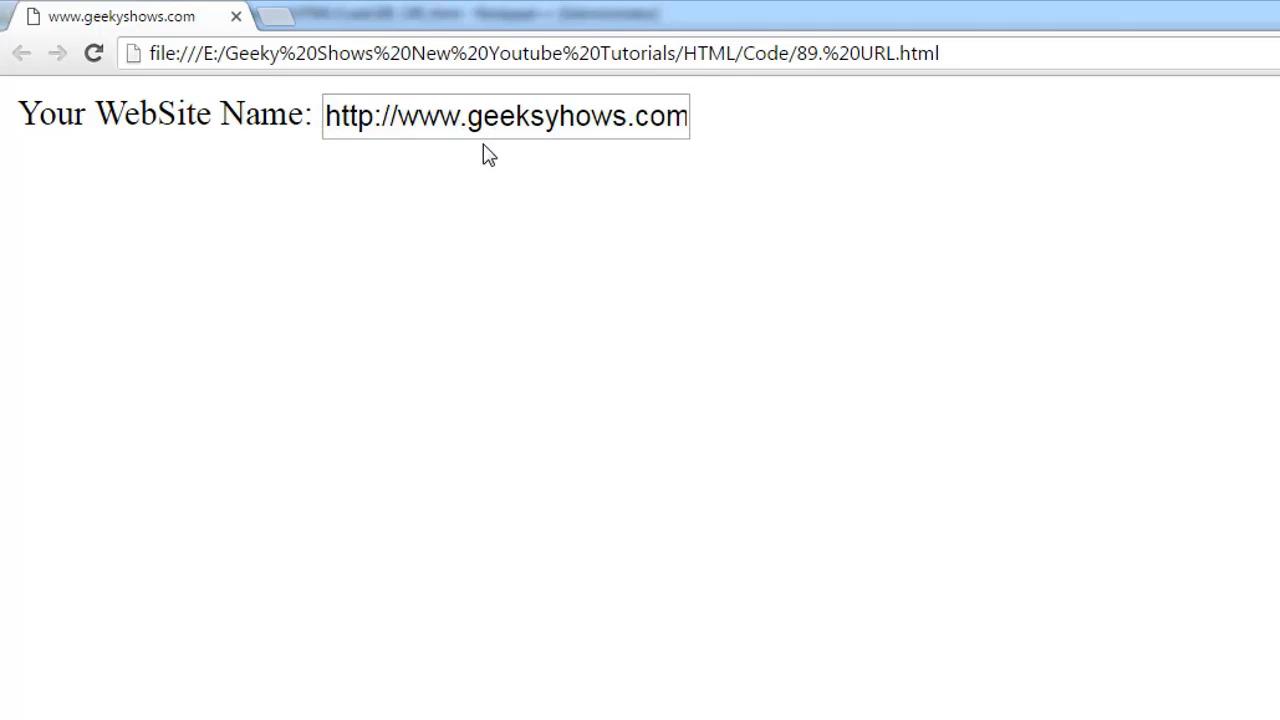
{"action": "mouse_move", "coordinate": [756, 218]}
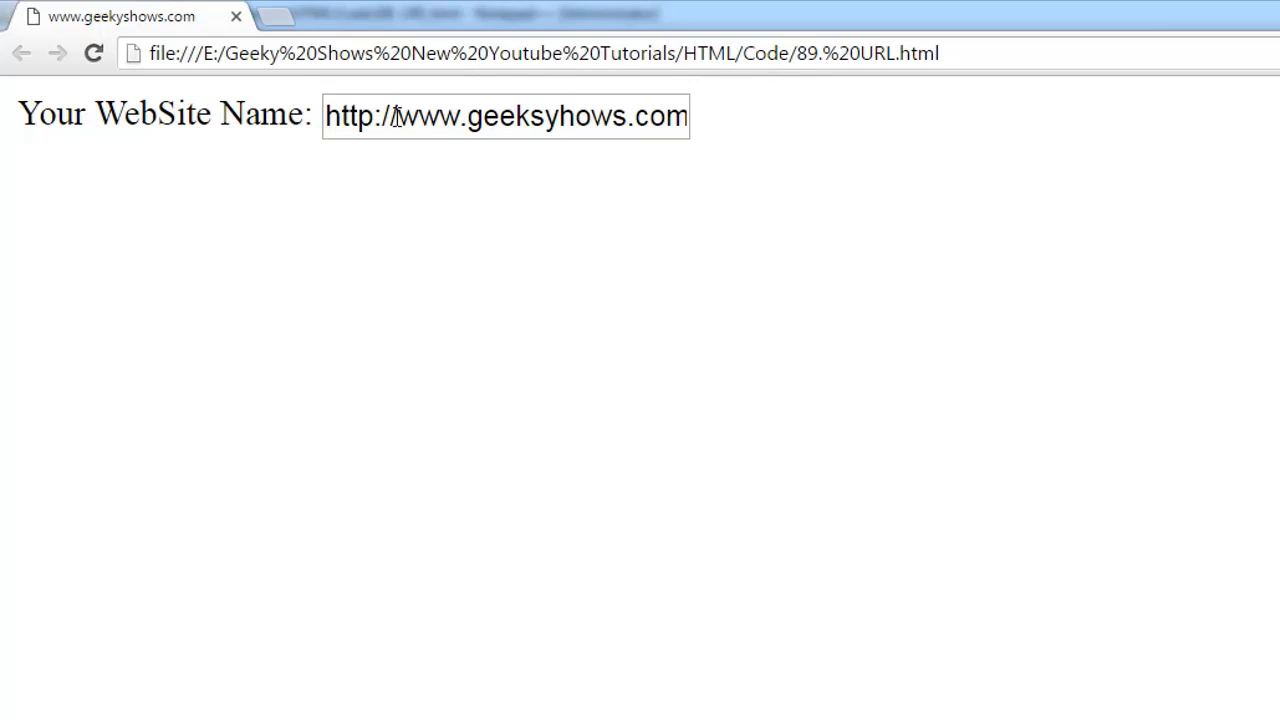
{"action": "mouse_move", "coordinate": [258, 148]}
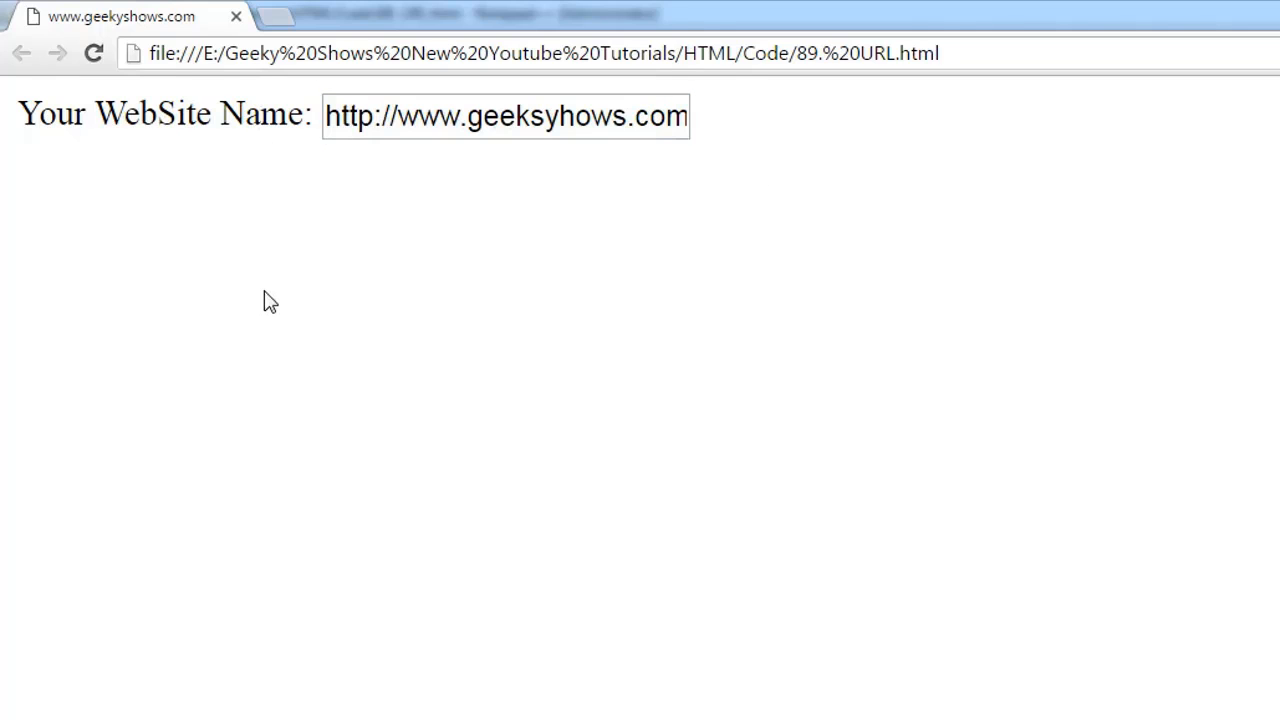
{"action": "left_click", "coordinate": [422, 116]}
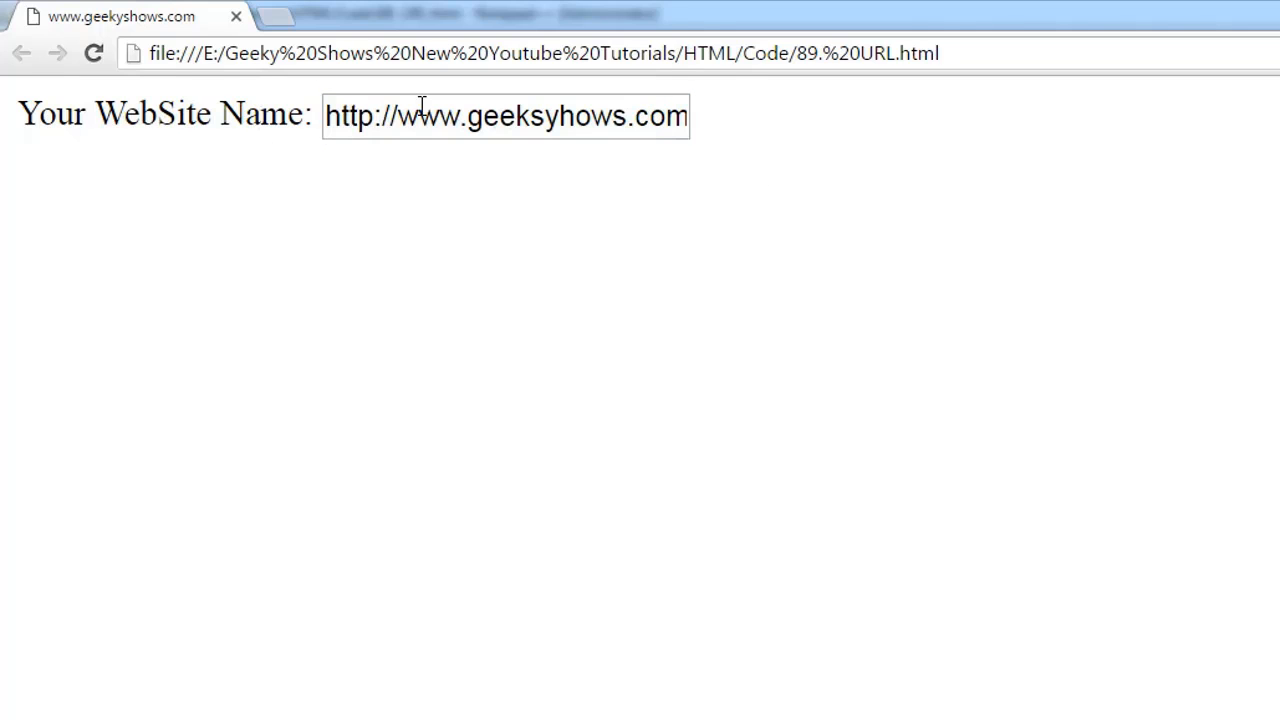
{"action": "mouse_move", "coordinate": [818, 198]}
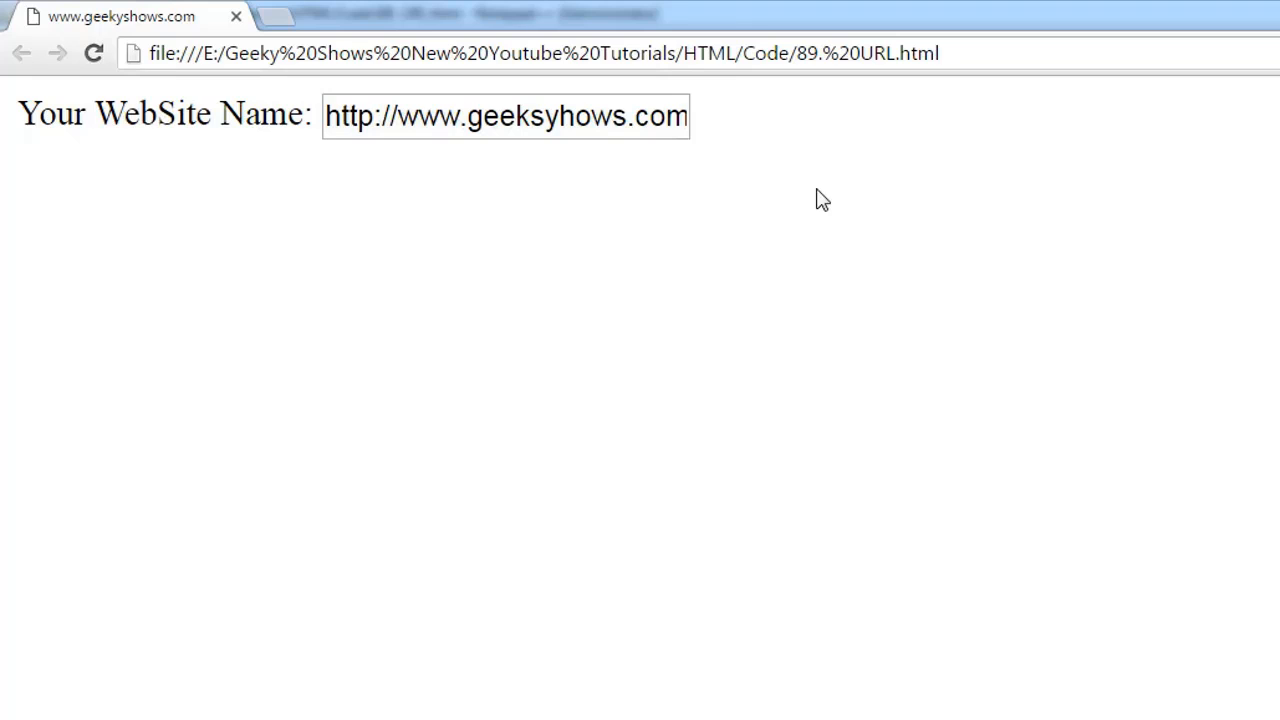